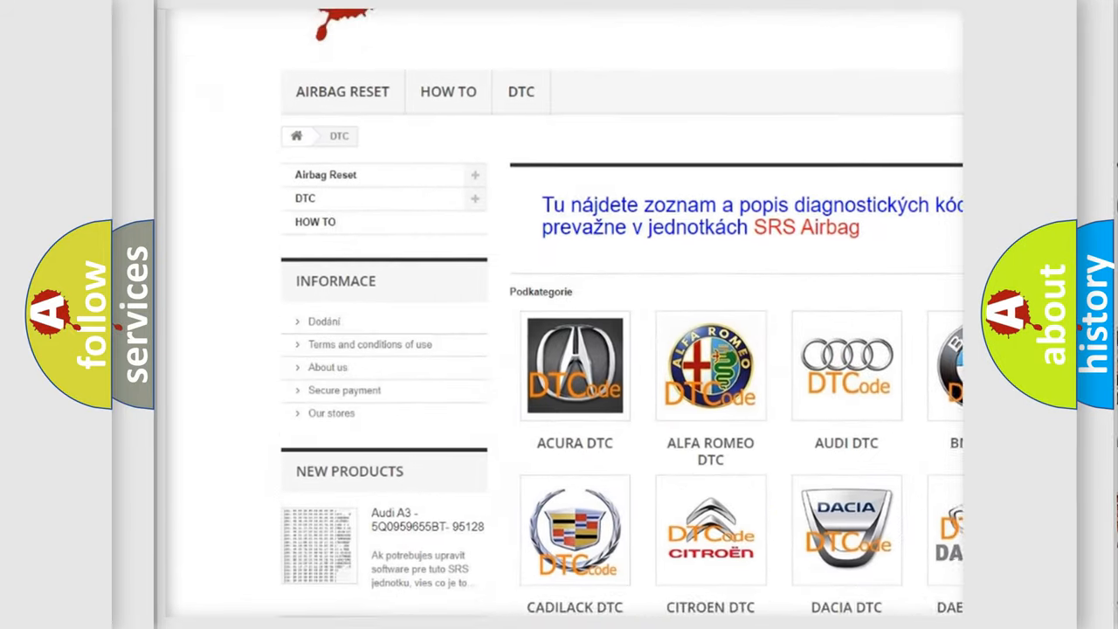
scroll(down, 3)
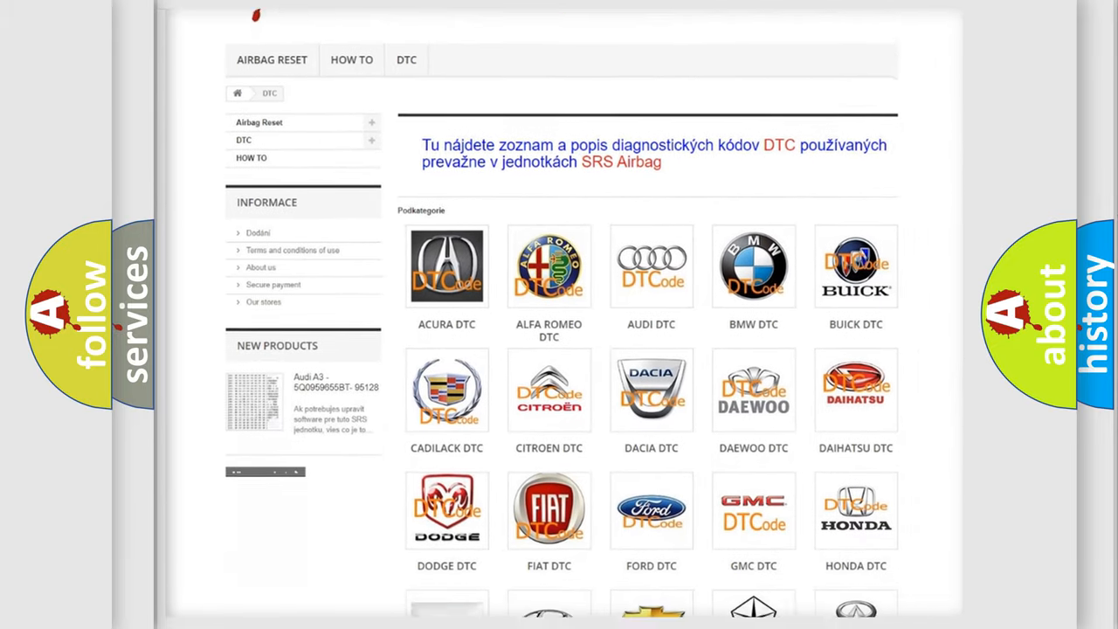
scroll(down, 3)
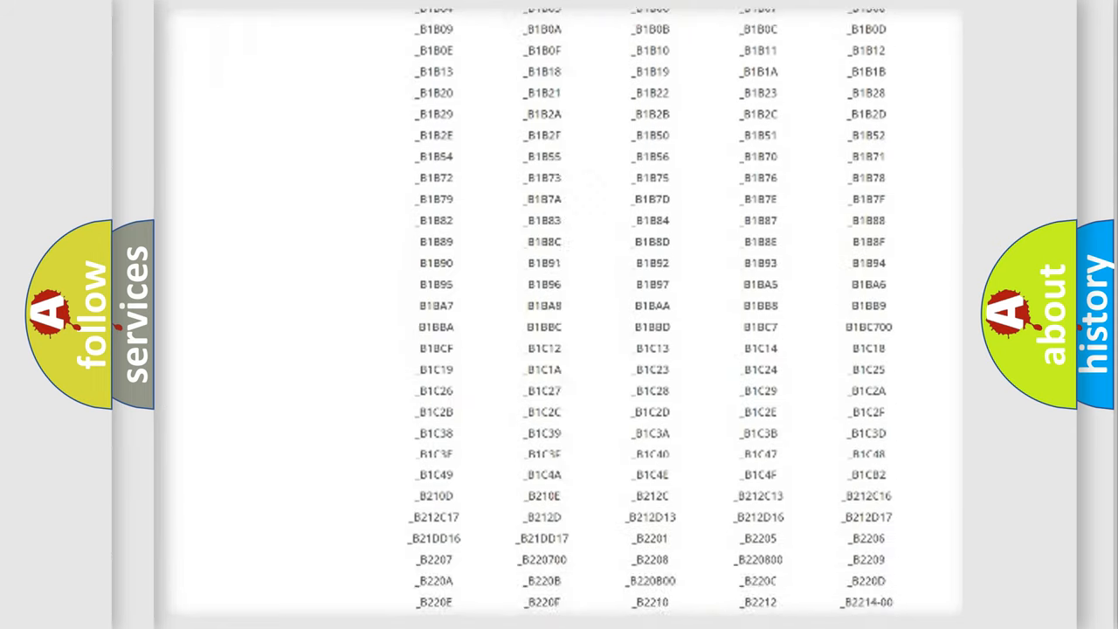
scroll(down, 3)
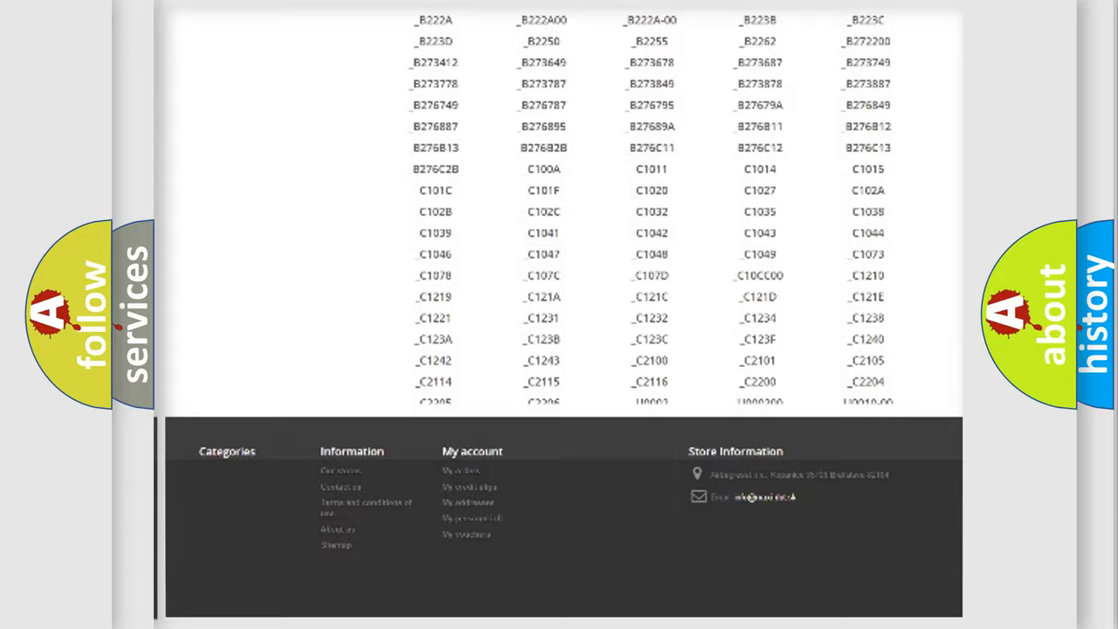
scroll(up, 3)
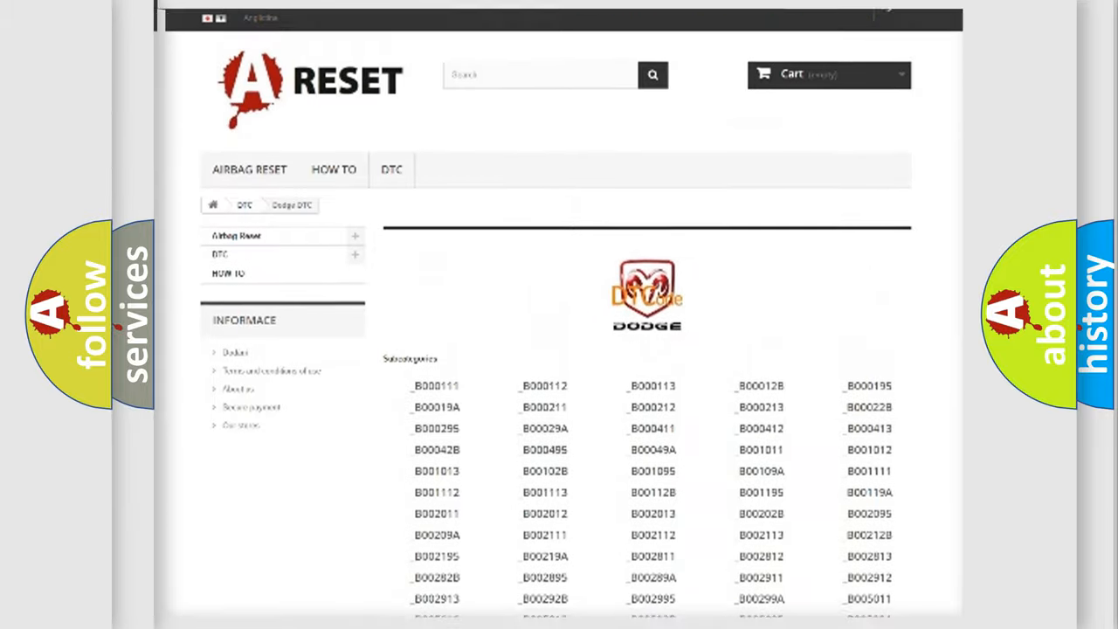